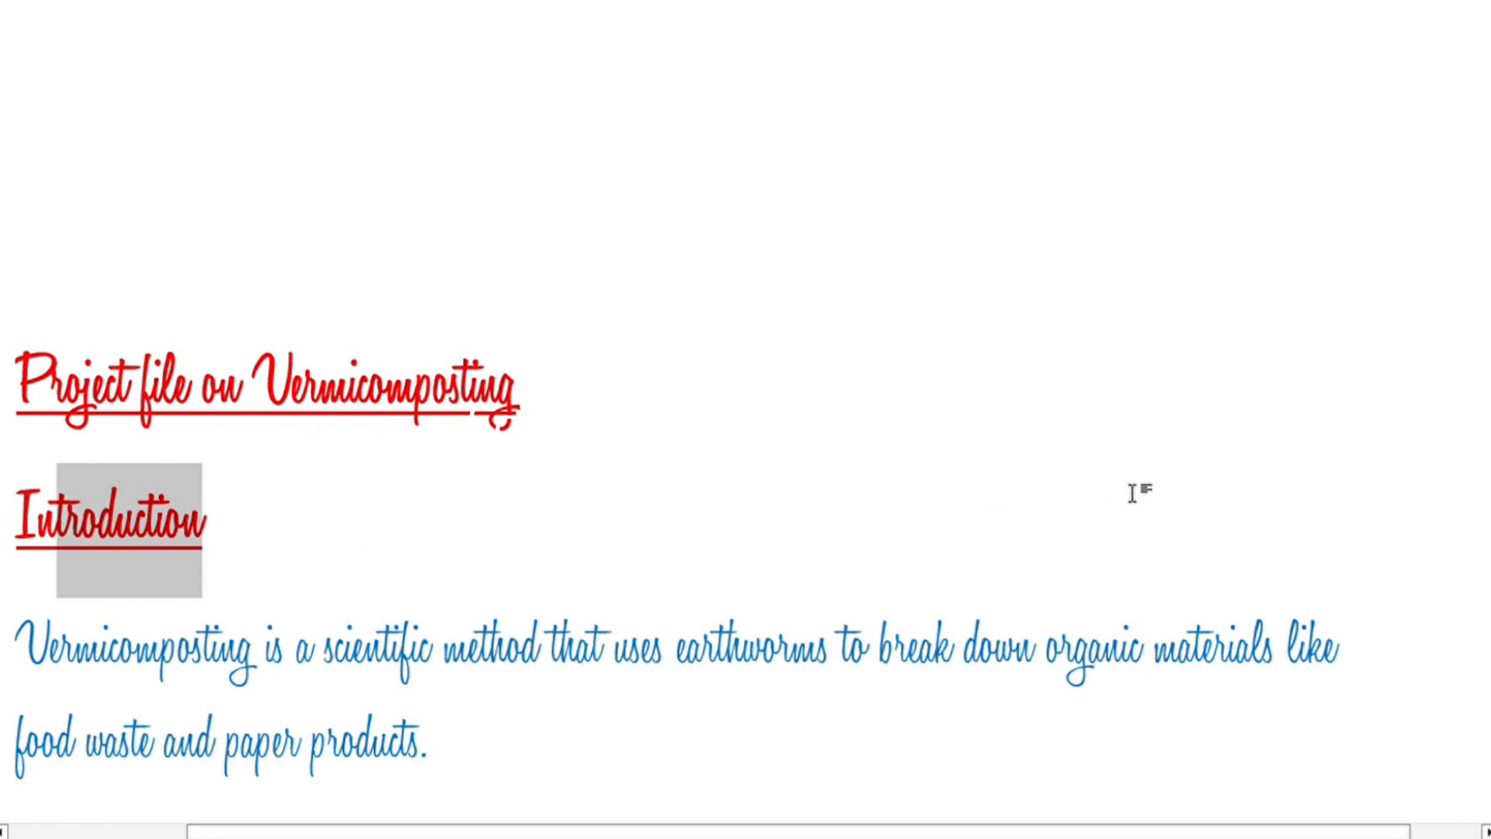
{"action": "scroll", "scroll_direction": "down", "scroll_amount": 3}
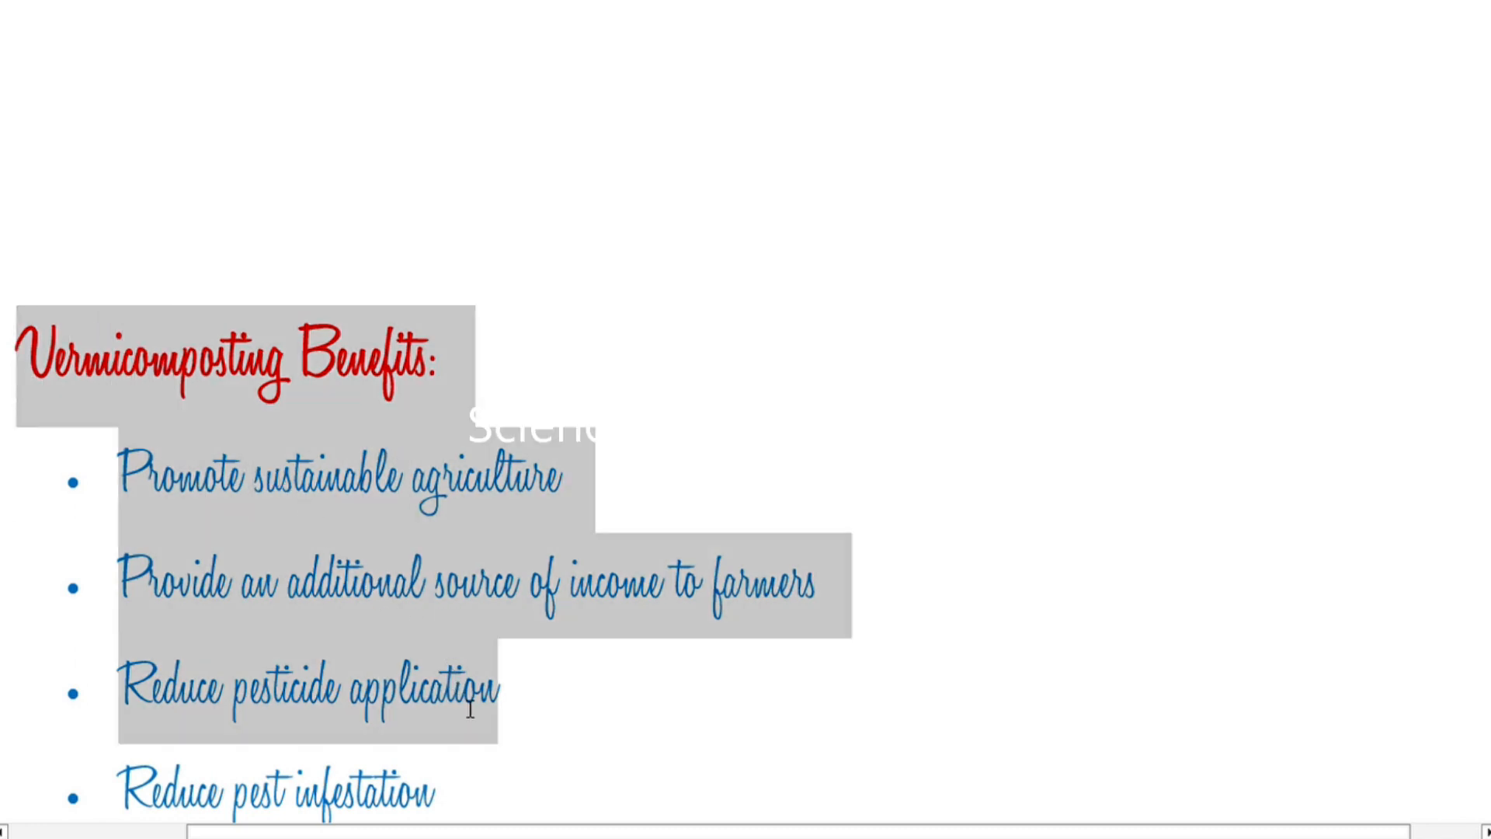
{"action": "scroll", "scroll_direction": "down", "scroll_amount": 3}
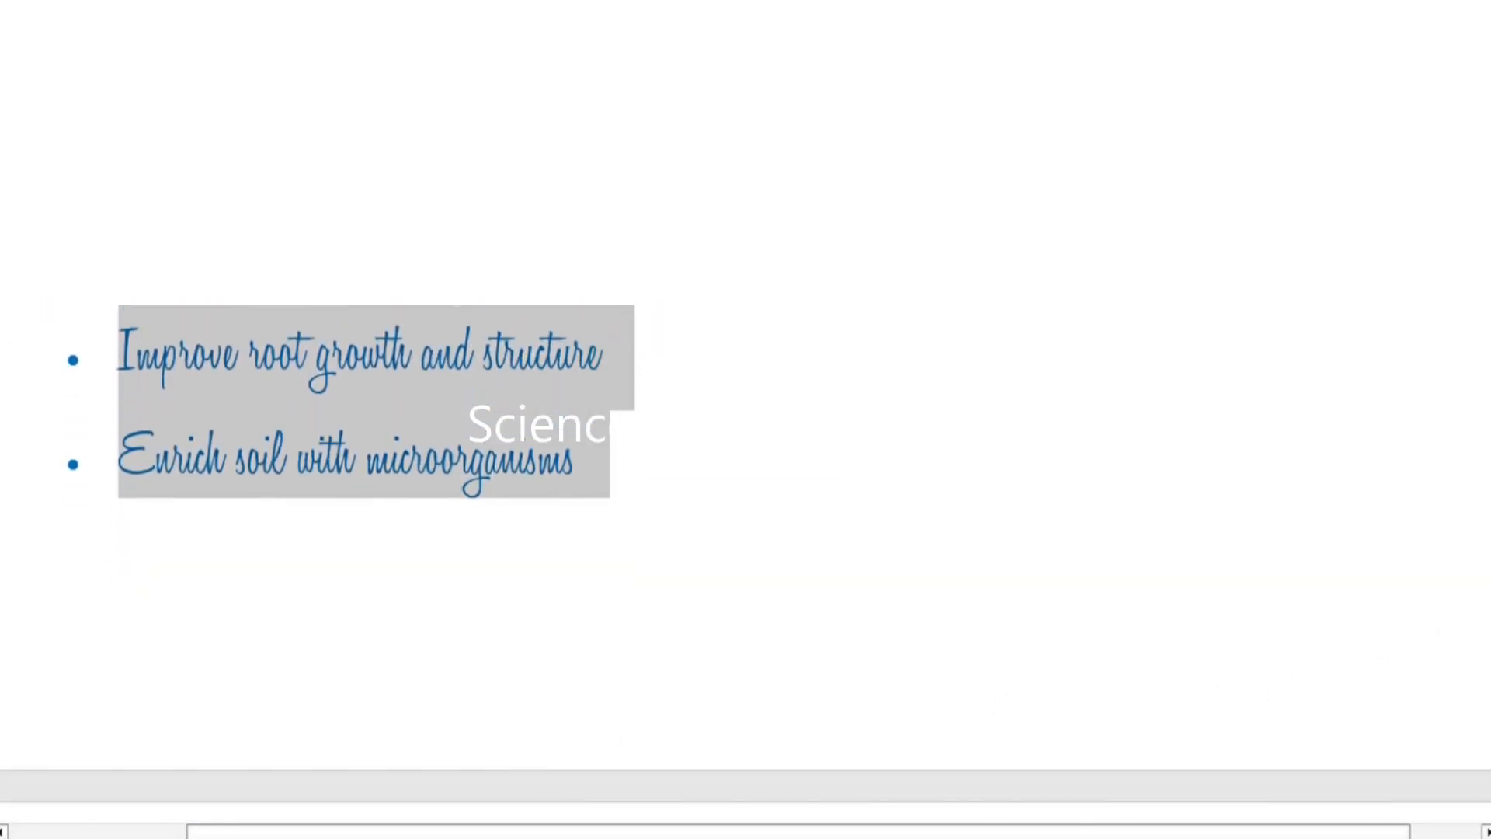
{"action": "scroll", "scroll_direction": "down", "scroll_amount": 3}
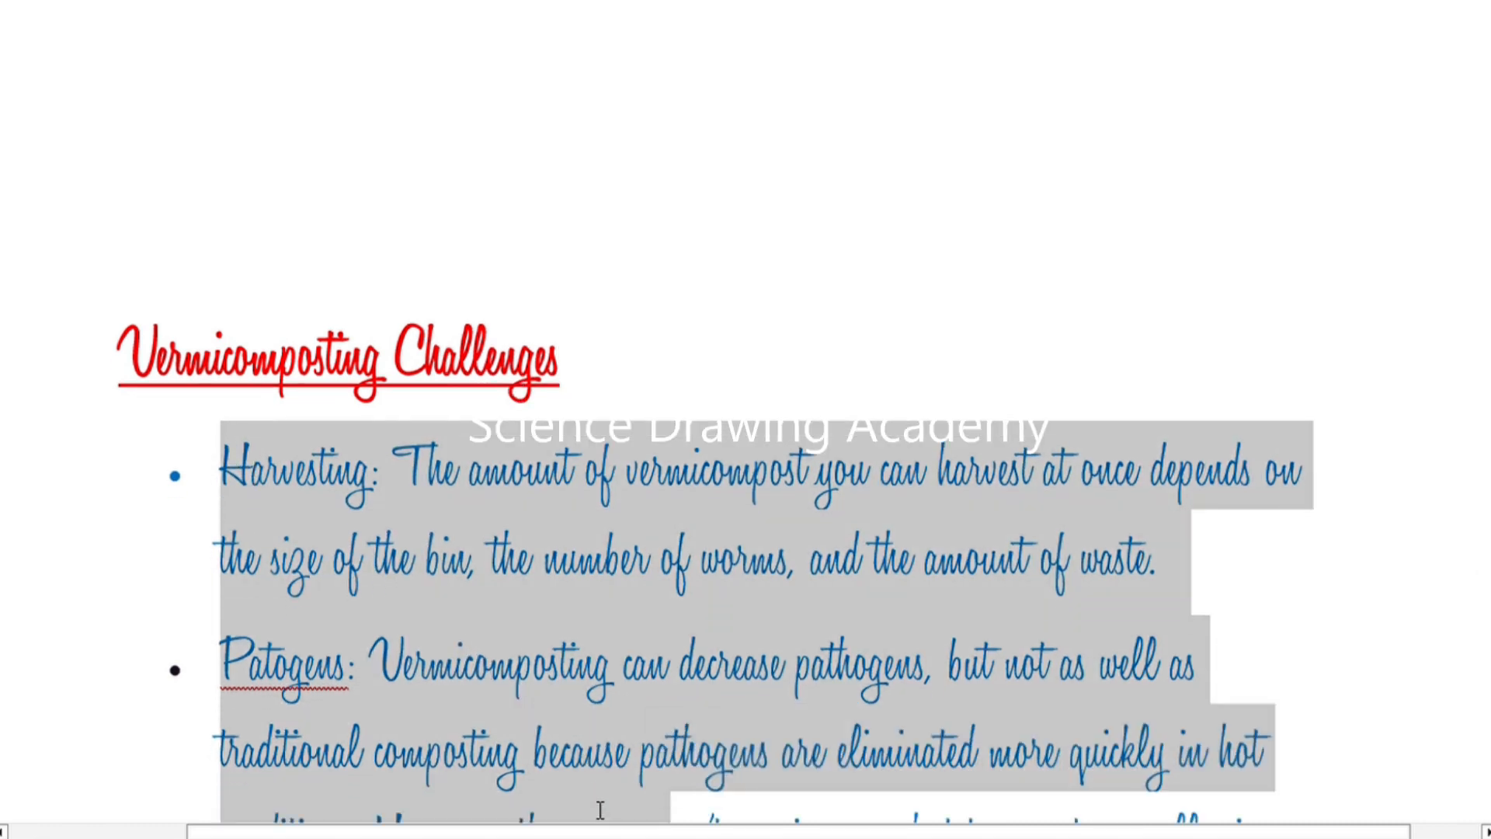
{"action": "scroll", "scroll_direction": "down", "scroll_amount": 3}
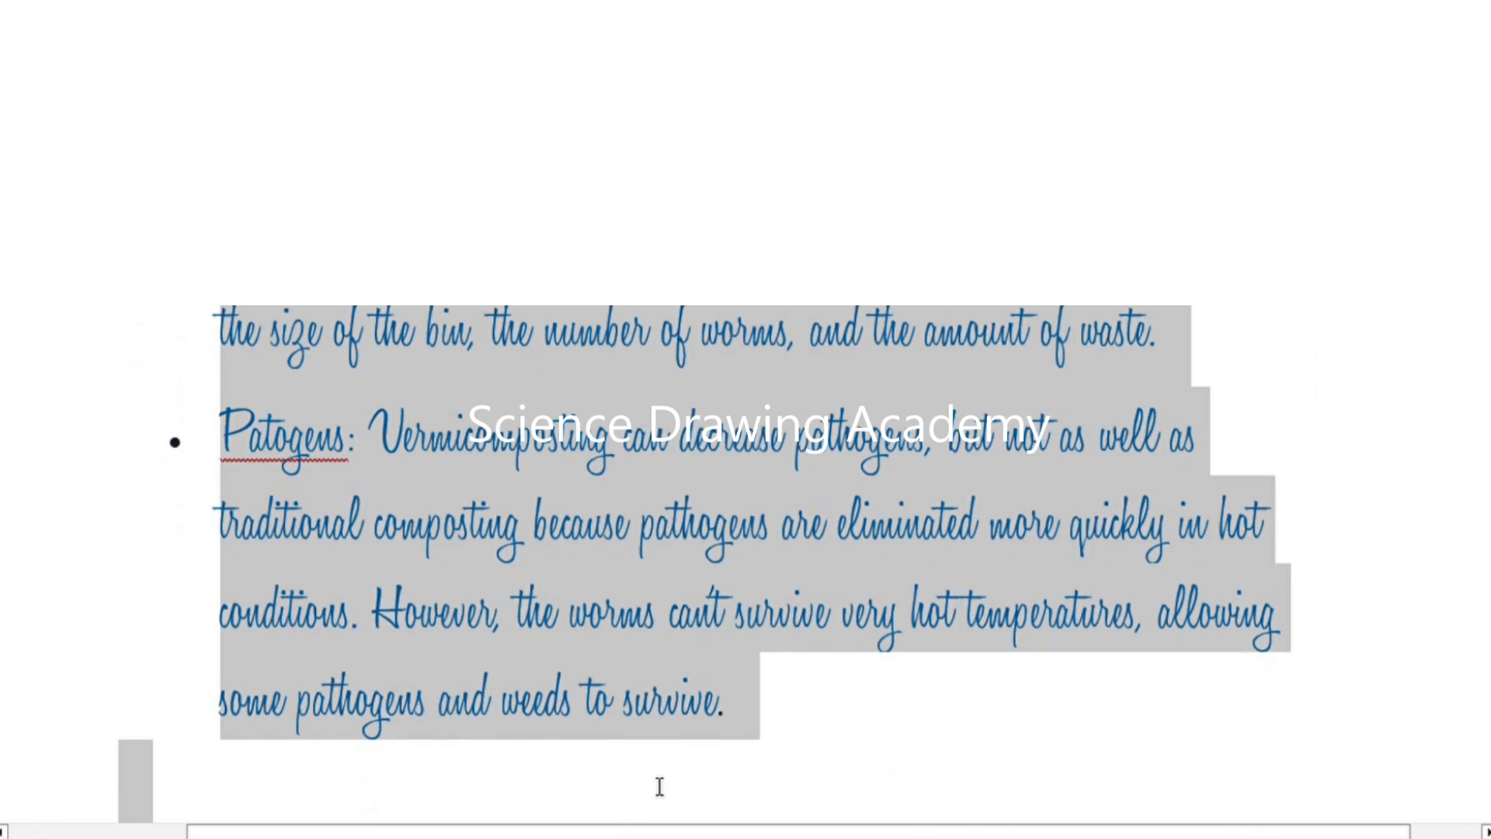
{"action": "scroll", "scroll_direction": "down", "scroll_amount": 3}
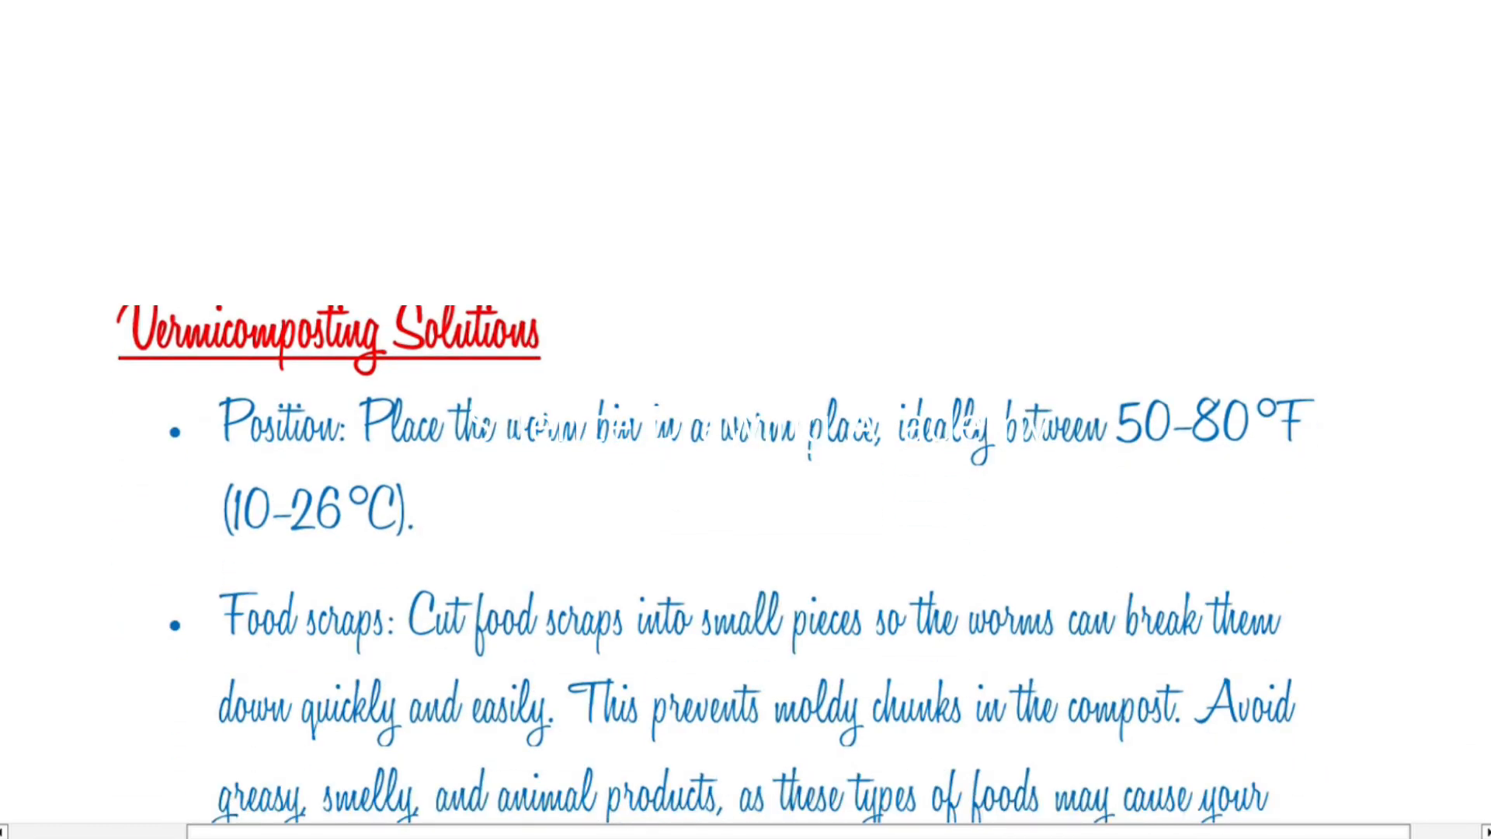
{"action": "scroll", "scroll_direction": "down", "scroll_amount": 3}
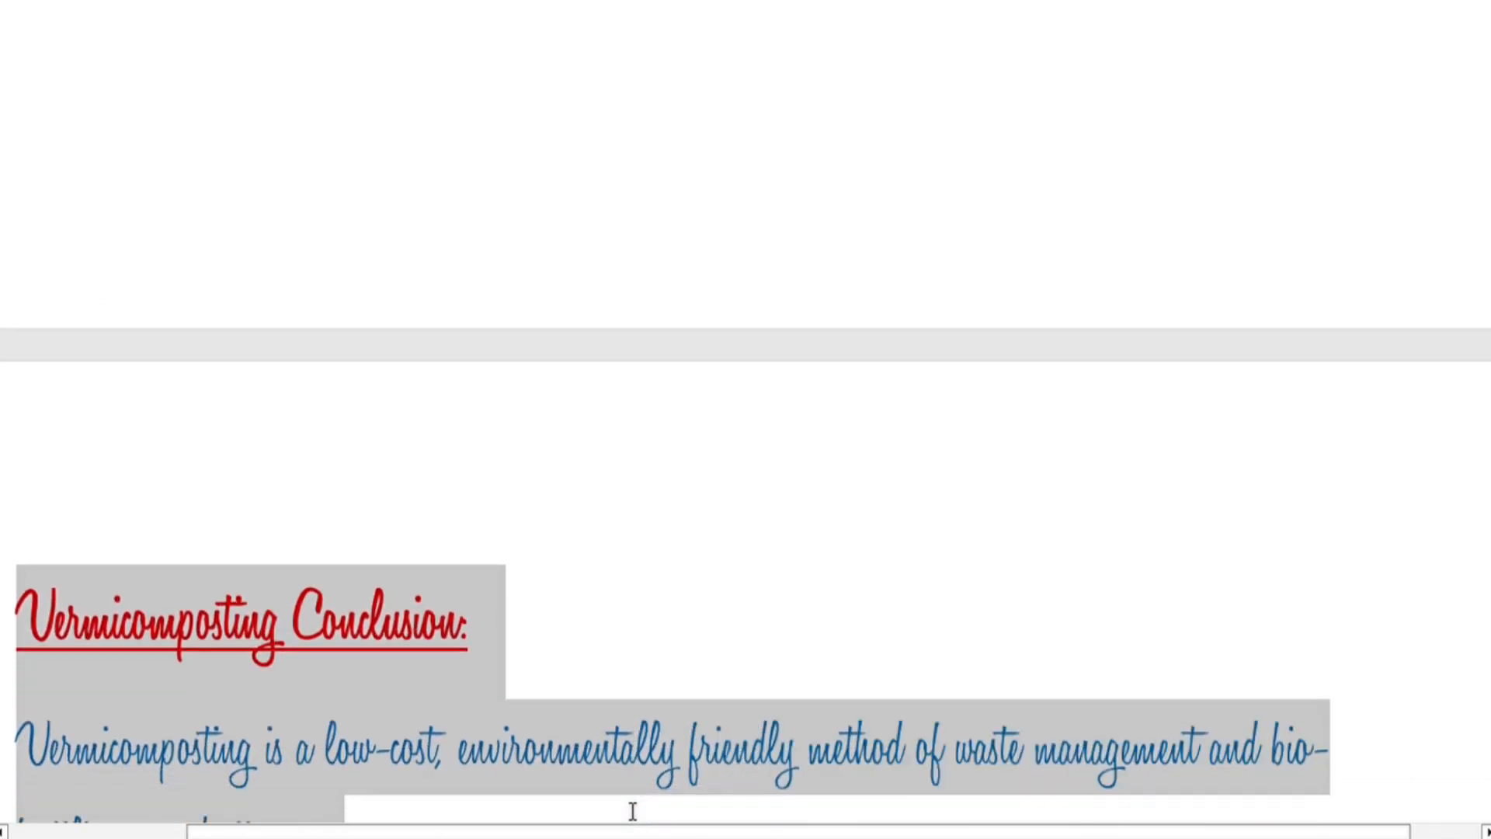